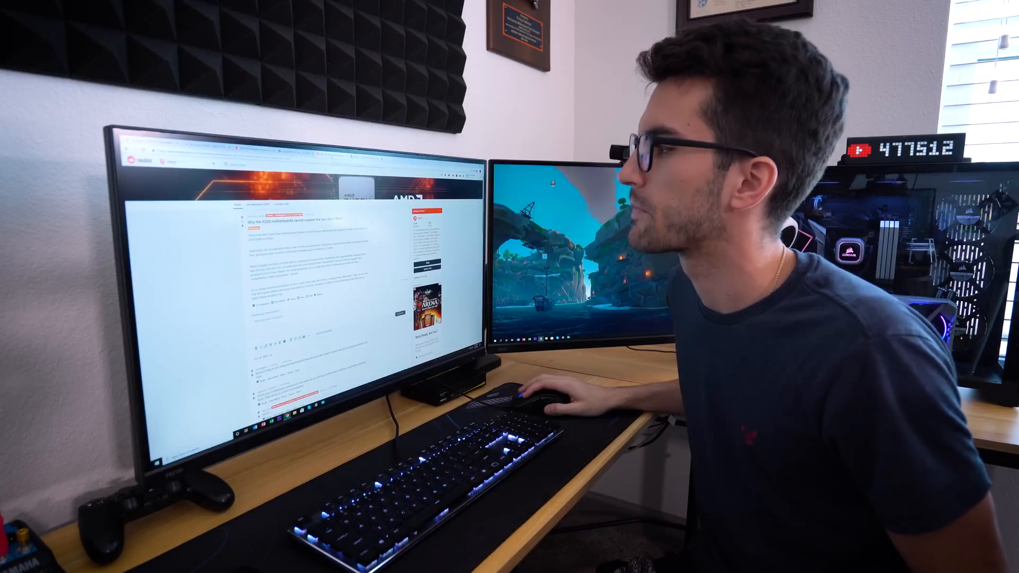
- Flash the AB35G4_5.80 (P5.80) firmware file and confirm the update
scroll(down, 3)
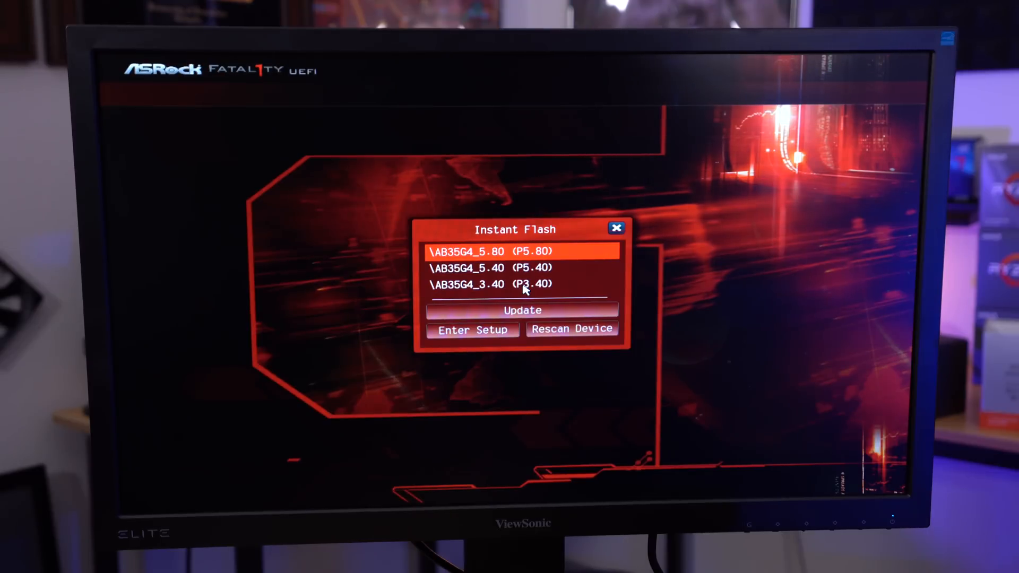
mouse_move(588, 292)
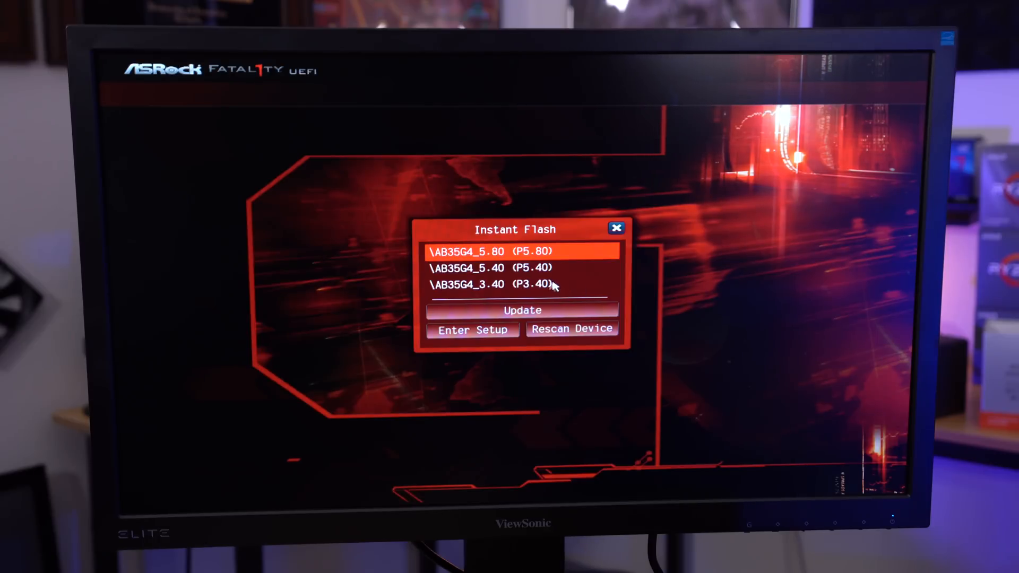
mouse_move(538, 267)
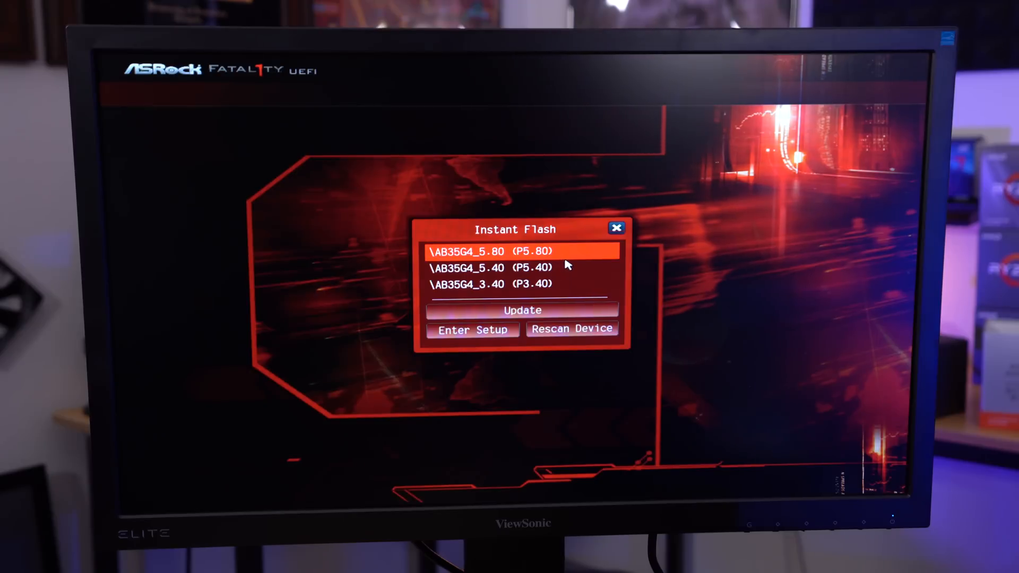
mouse_move(574, 288)
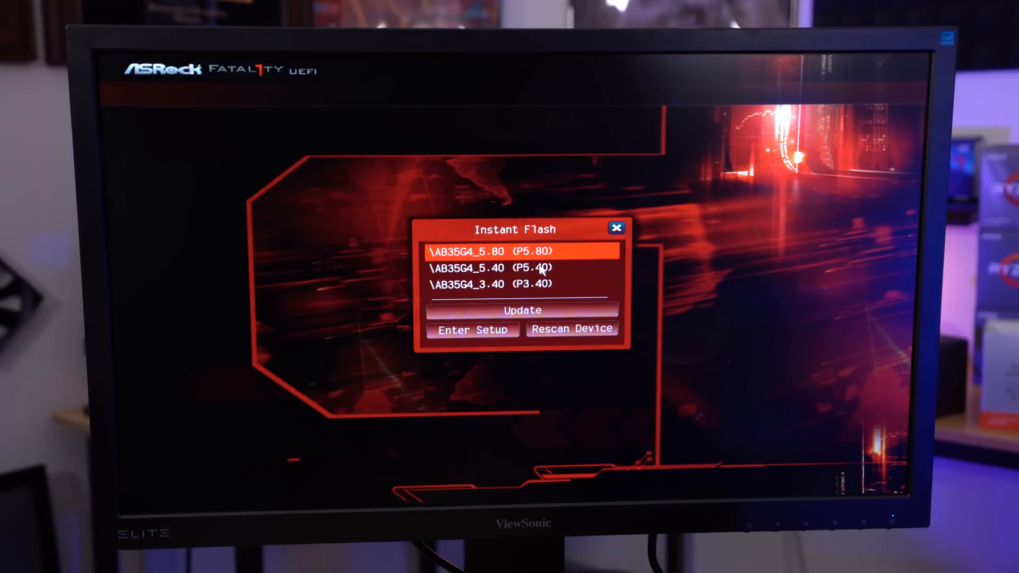
mouse_move(576, 258)
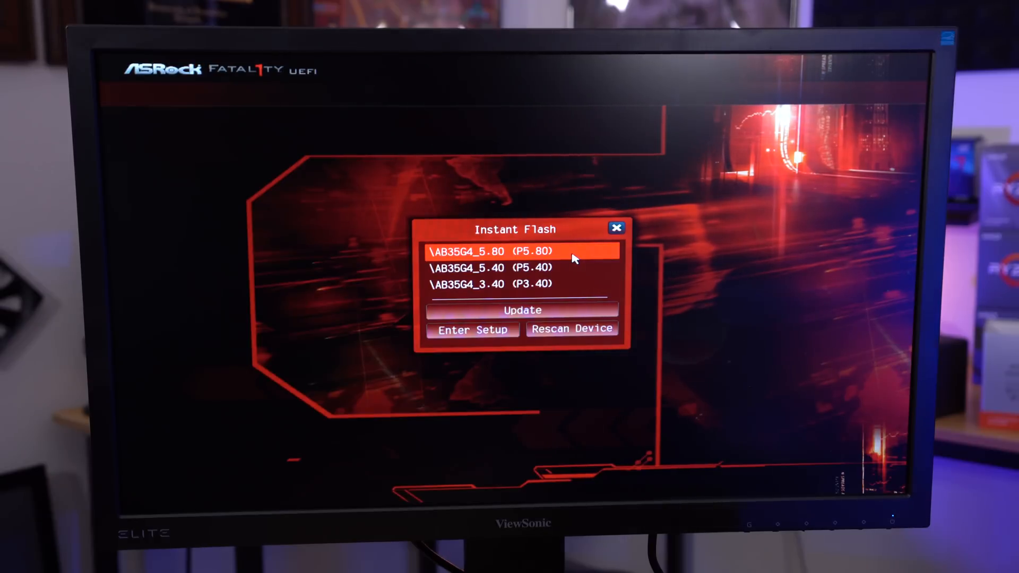
click(521, 310)
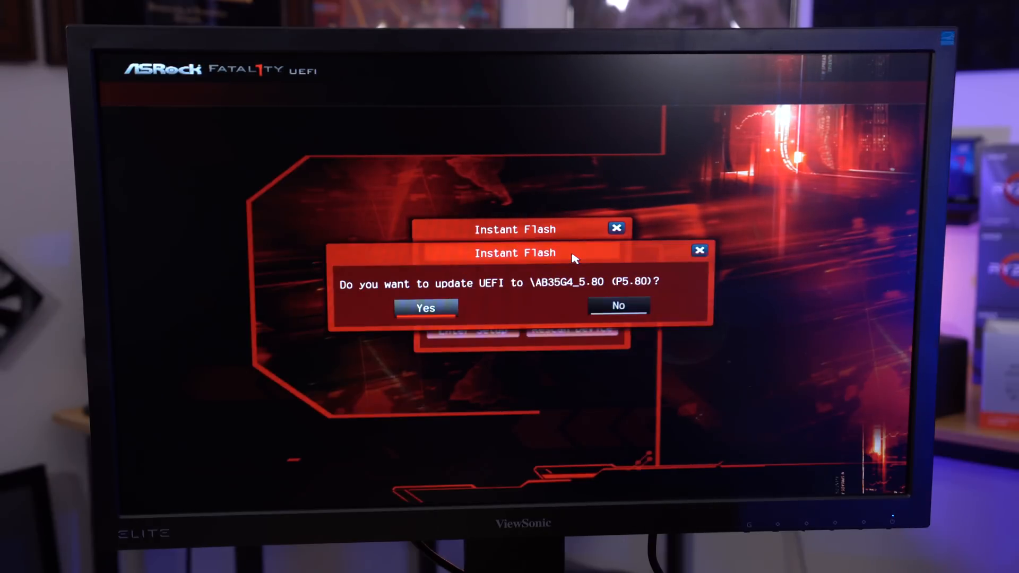
click(425, 307)
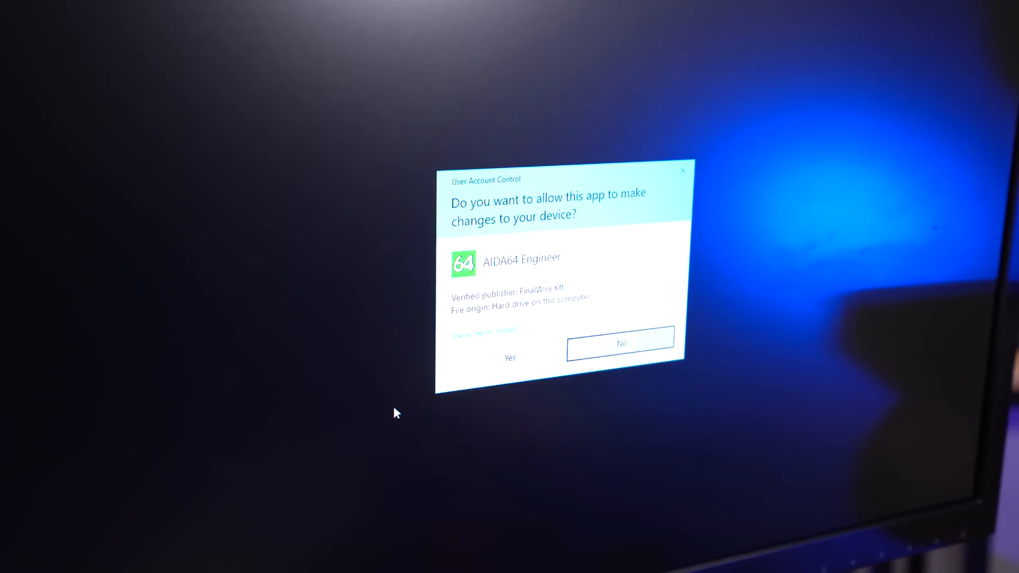
- Approve the User Account Control prompt for AIDA64 Engineer
click(509, 357)
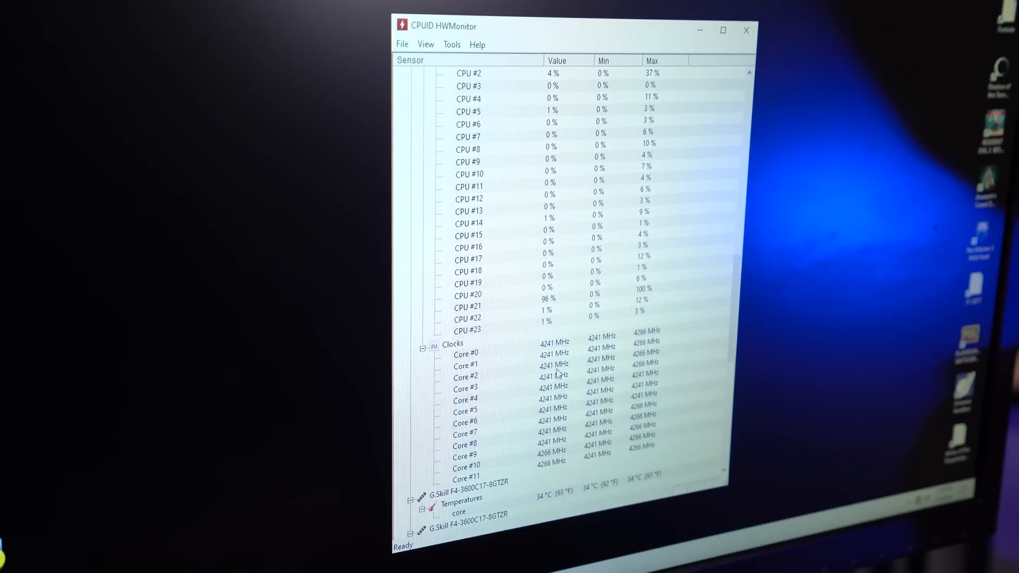
- Scroll through HWMonitor's idle voltages, clock speeds and temperatures
scroll(down, 3)
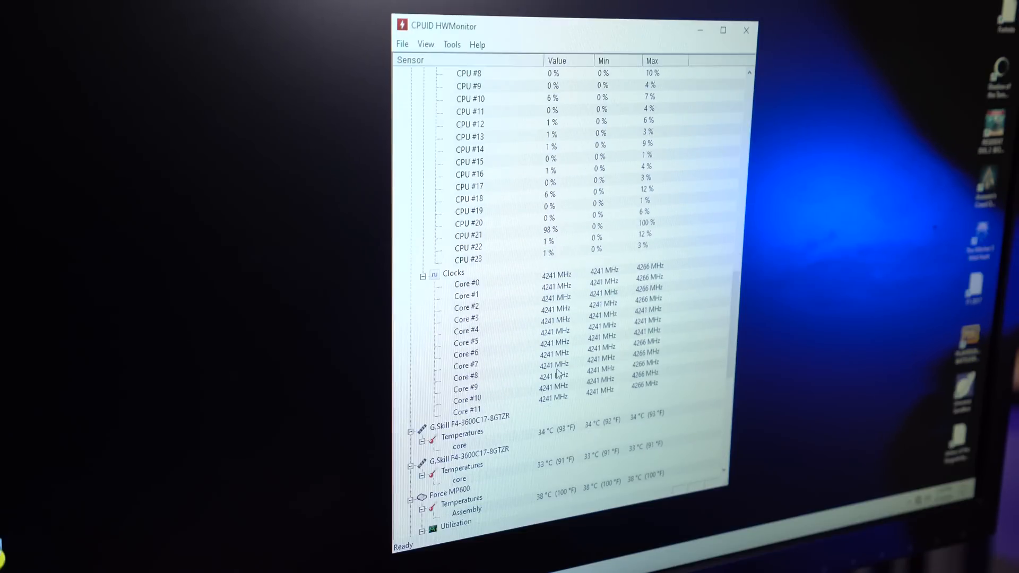
scroll(down, 3)
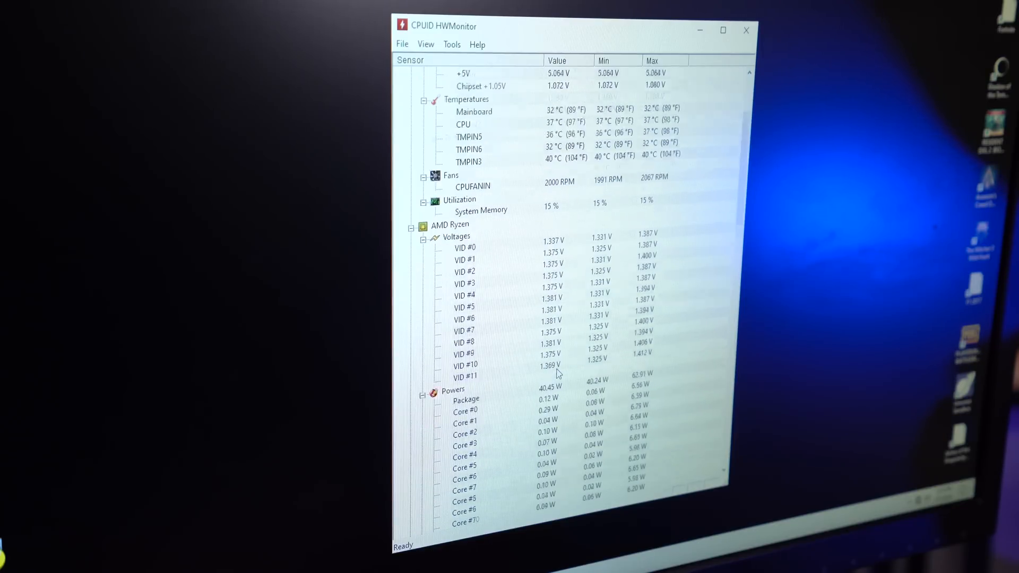
scroll(up, 3)
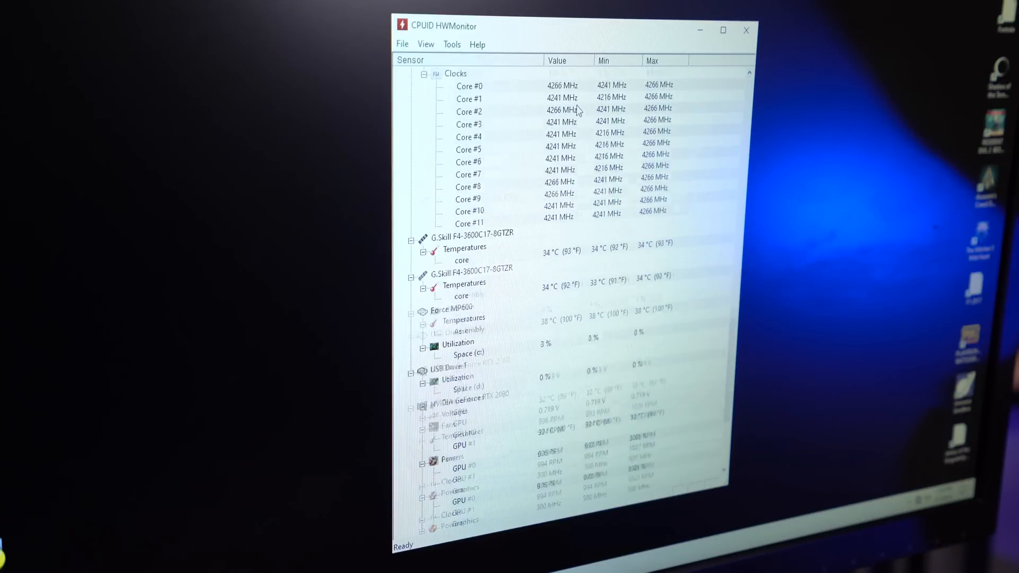
scroll(down, 3)
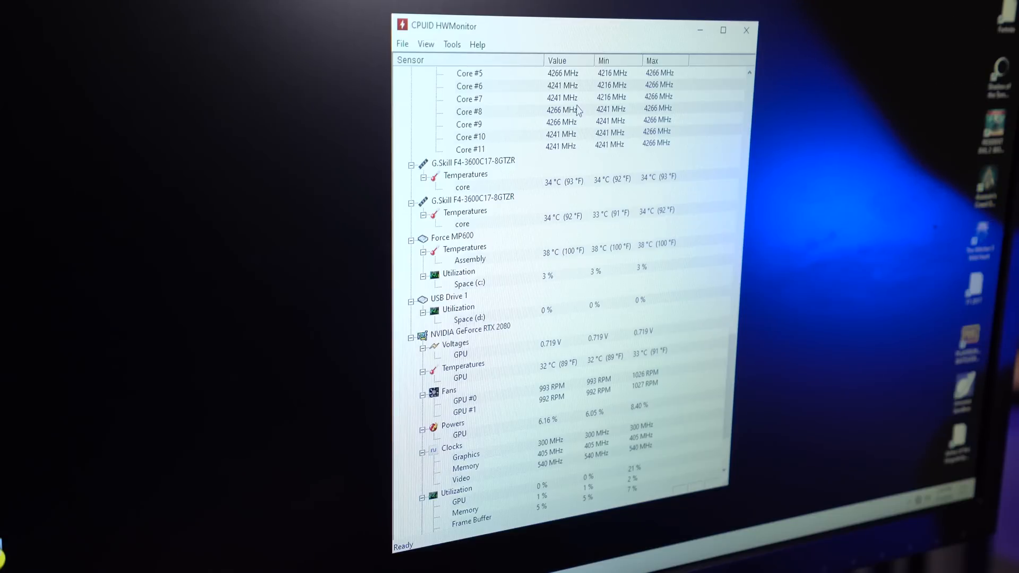
scroll(down, 3)
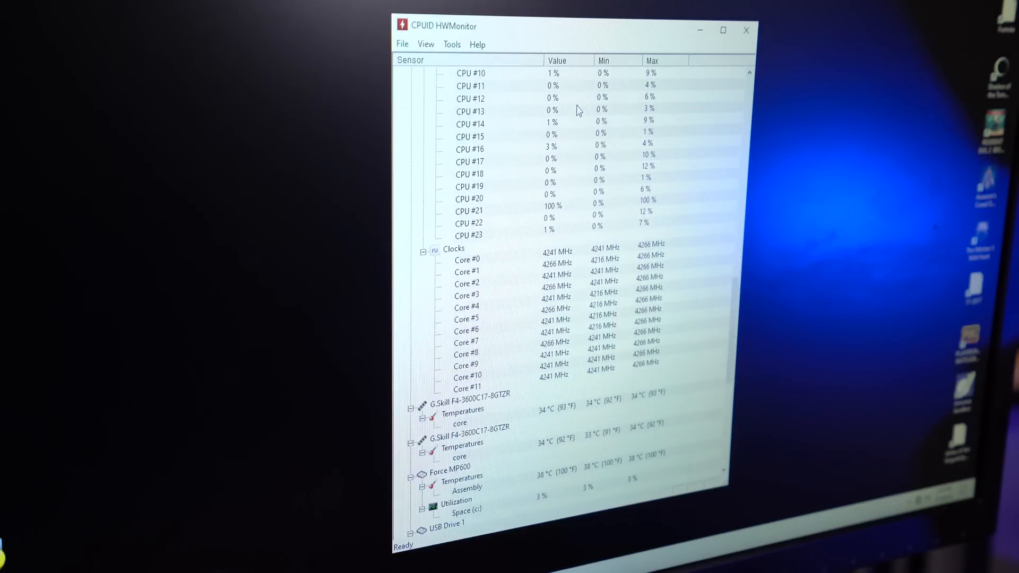
scroll(down, 3)
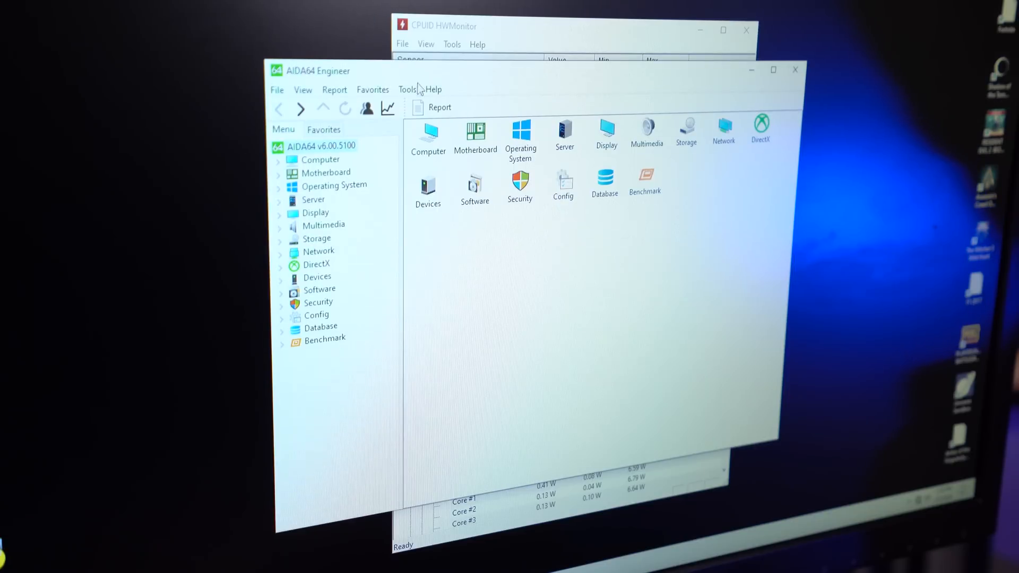
- Launch System Stability Test from AIDA64's Tools menu
click(407, 89)
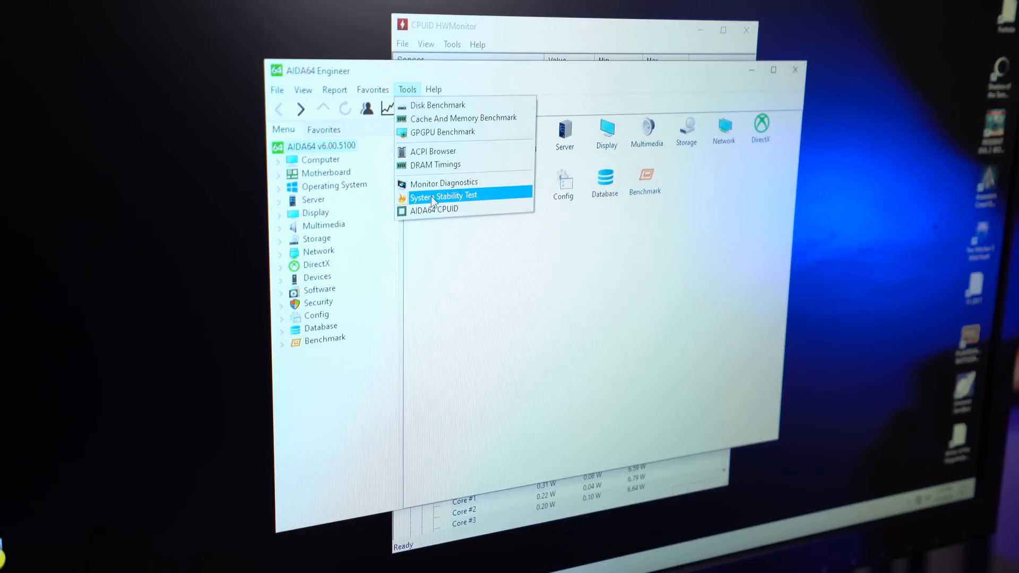
click(444, 197)
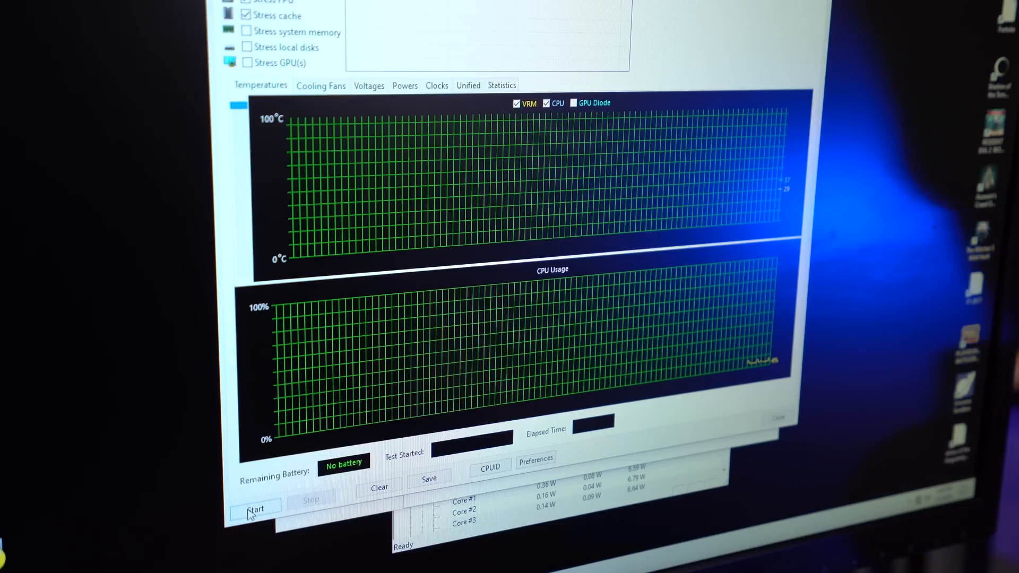
- Start the stability test and return to the temperature and CPU usage graphs
click(256, 508)
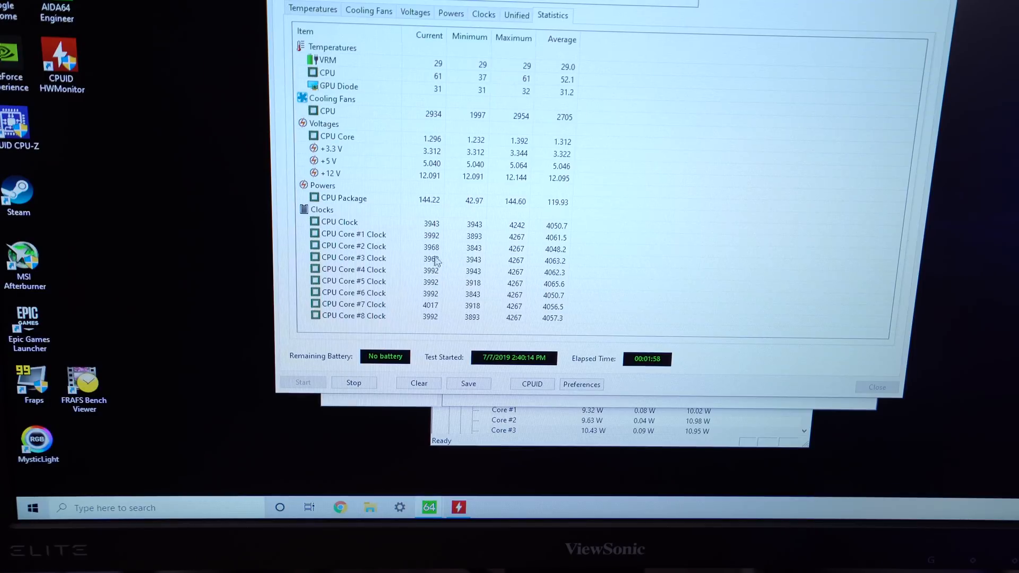
mouse_move(460, 213)
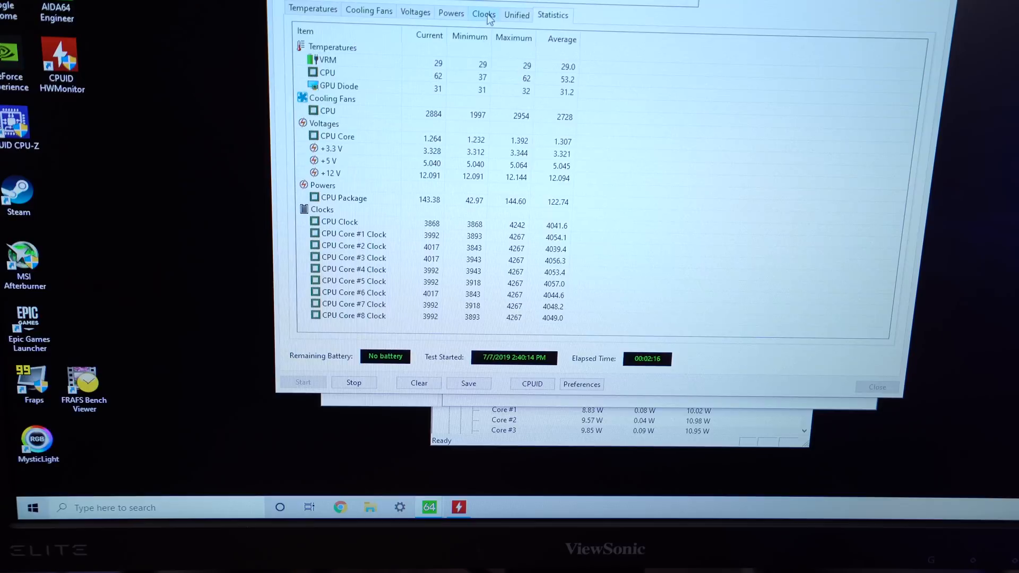
click(313, 9)
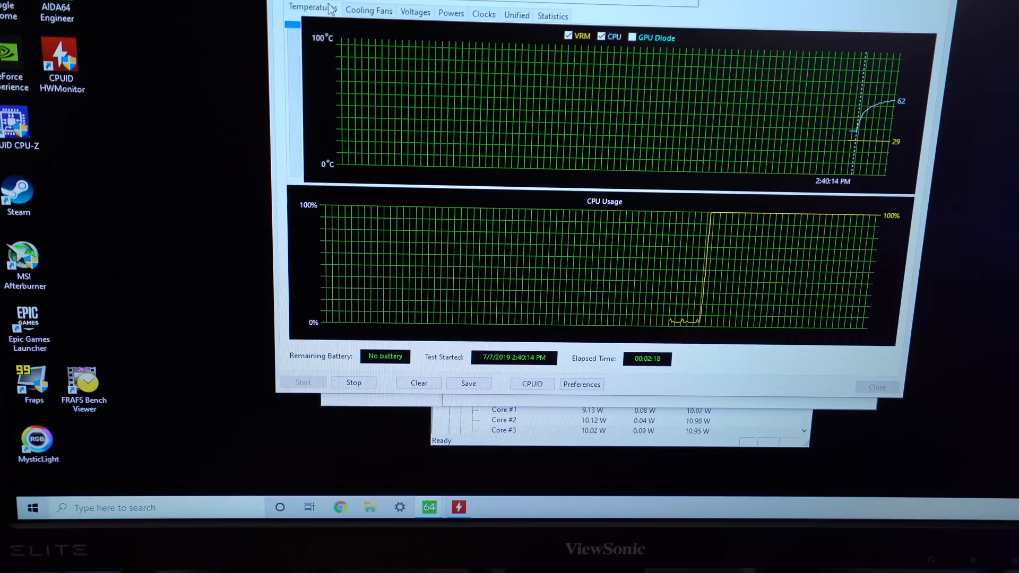